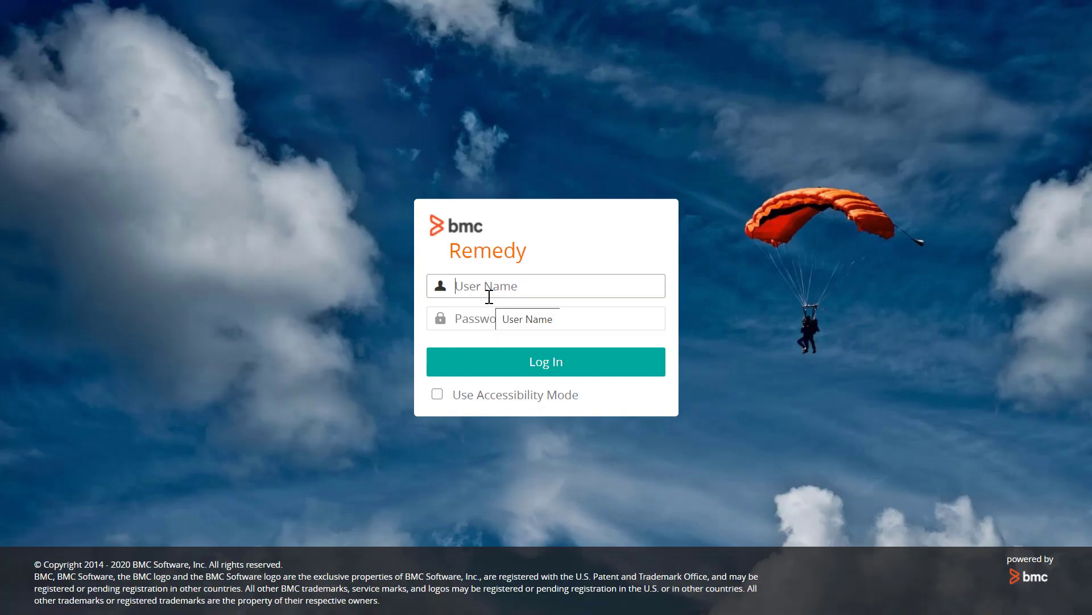
- Sign in with user name and password, then start a new Asset from Create New
type("pp")
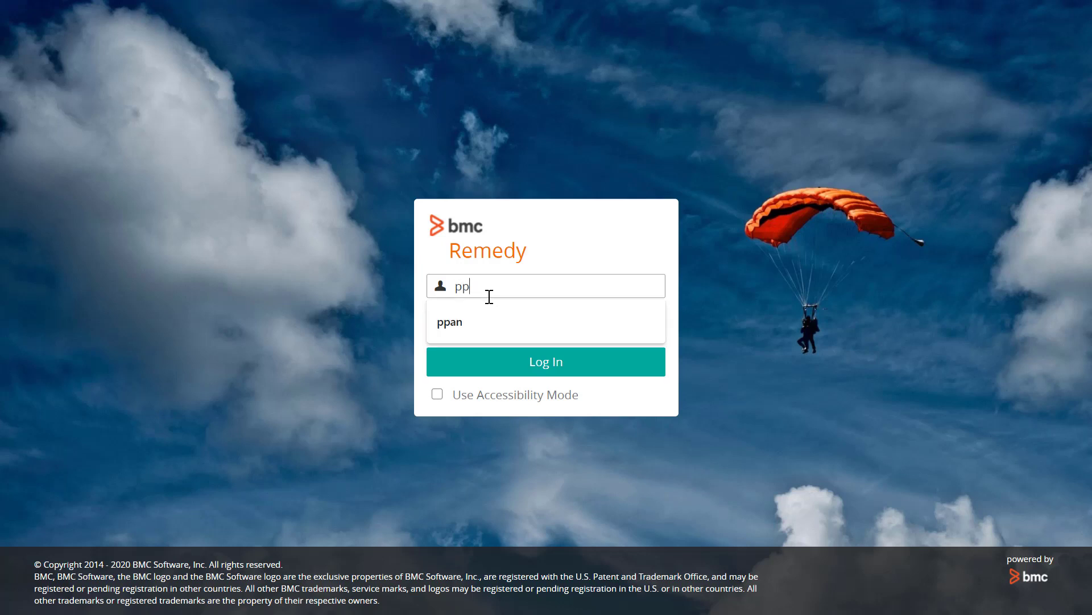
left_click(450, 321)
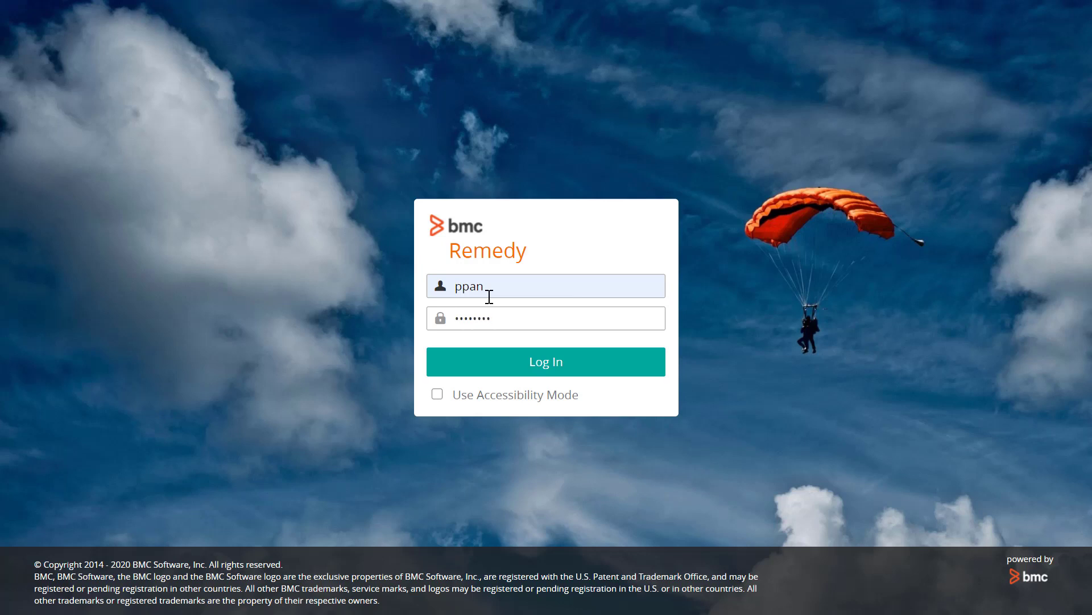
type("•••••")
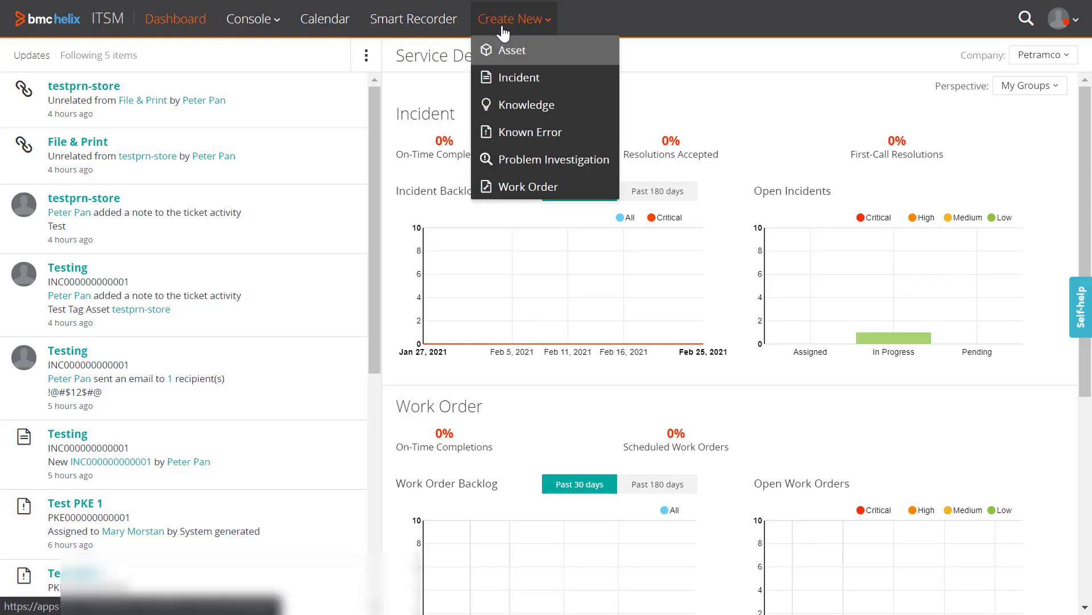
mouse_move(513, 51)
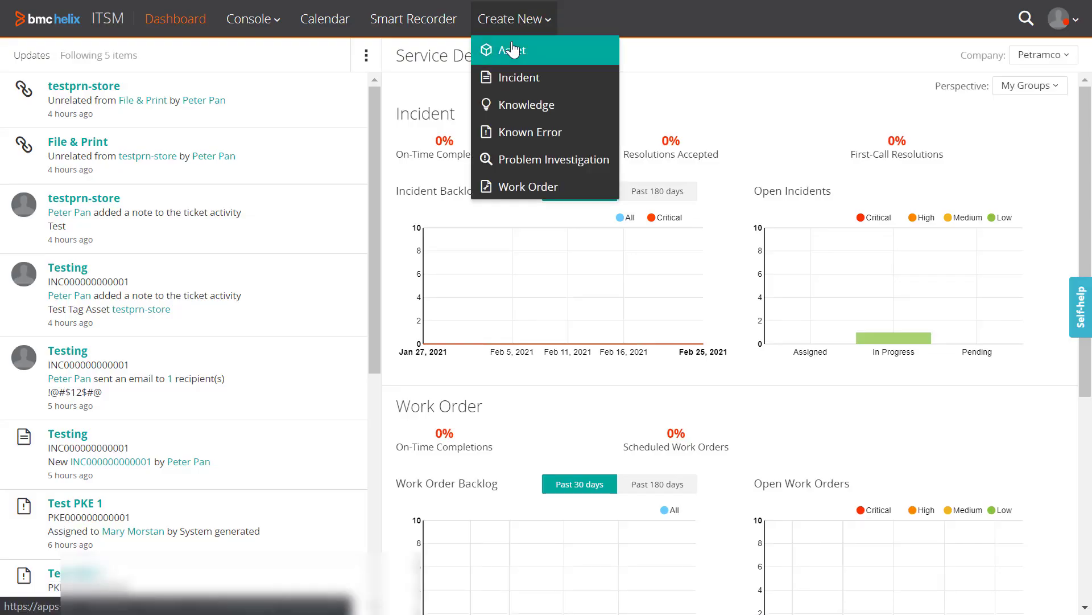
left_click(513, 50)
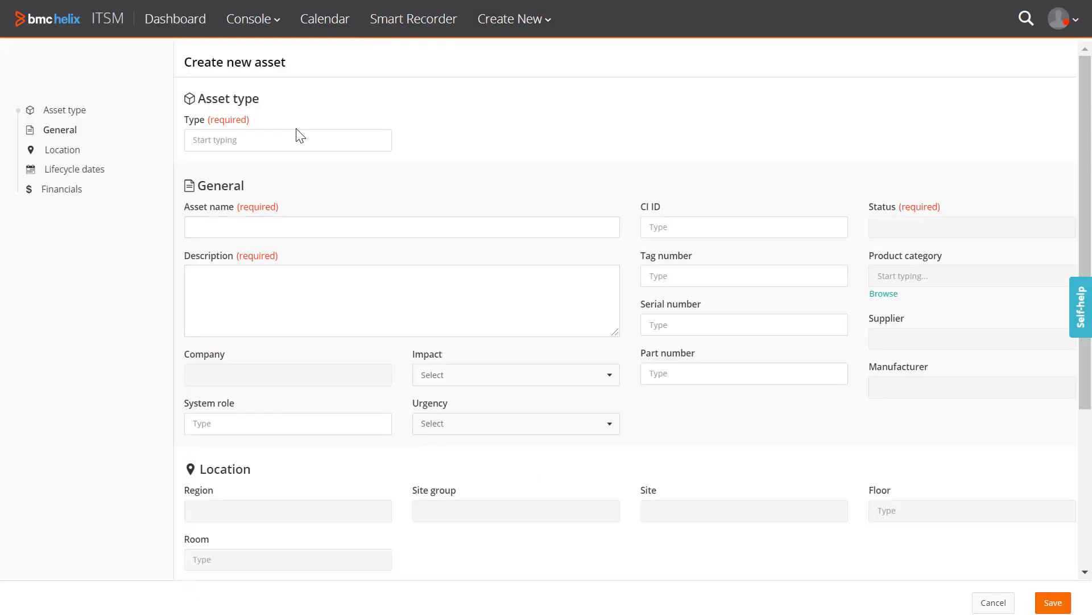
- Set the asset Type to Computer System from the 'co' suggestions
left_click(275, 140)
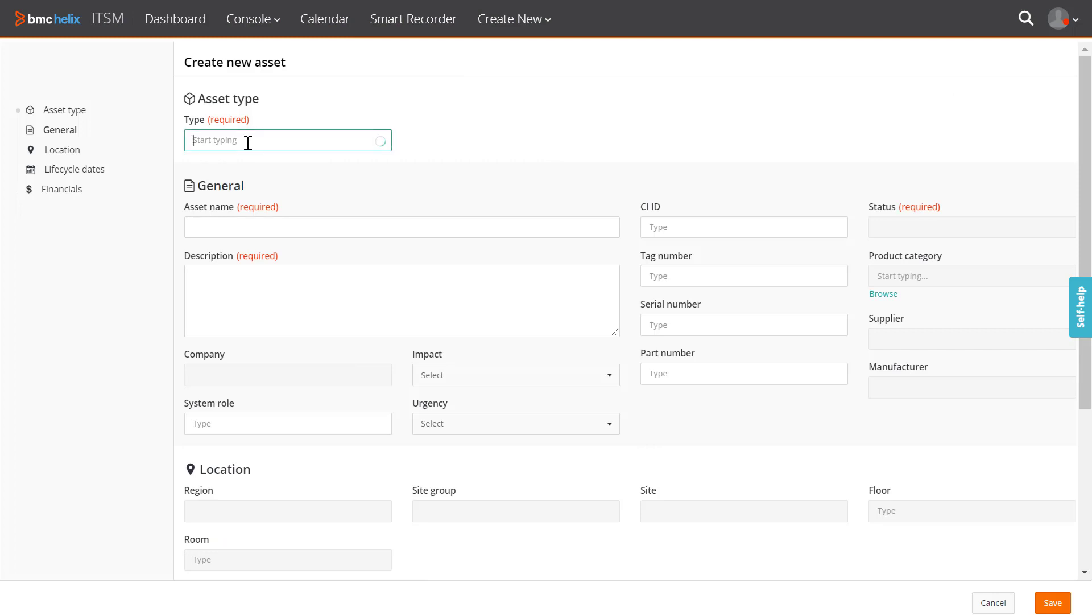
left_click(281, 140)
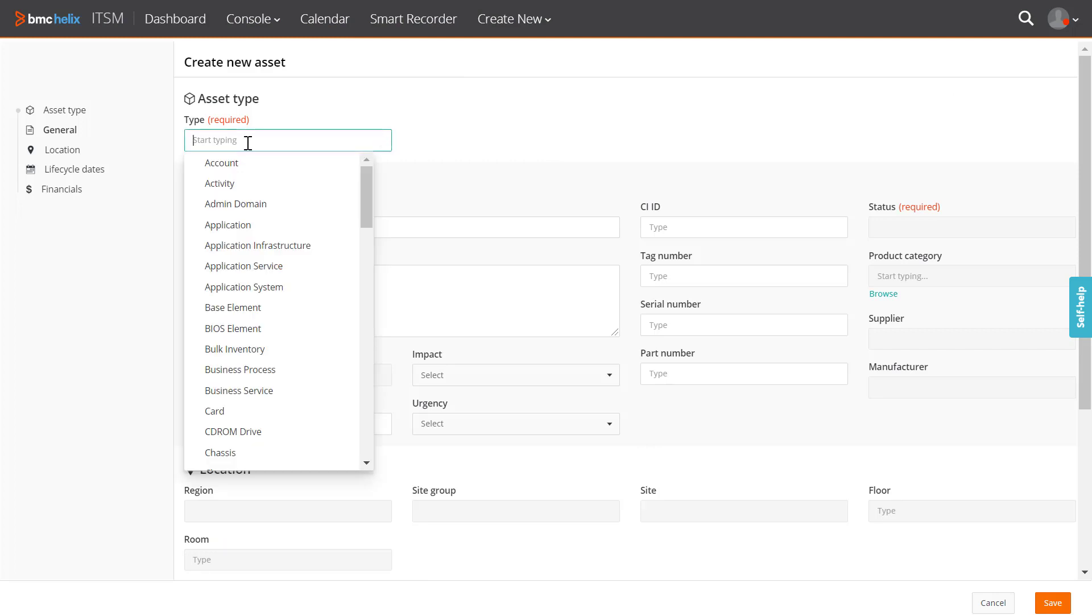
type("c")
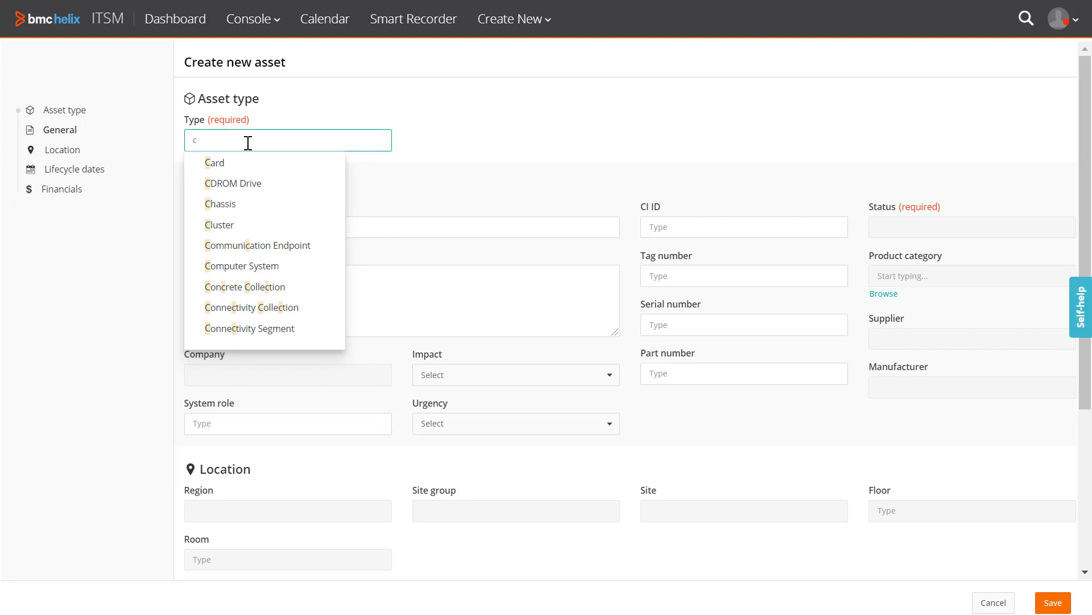
type("o")
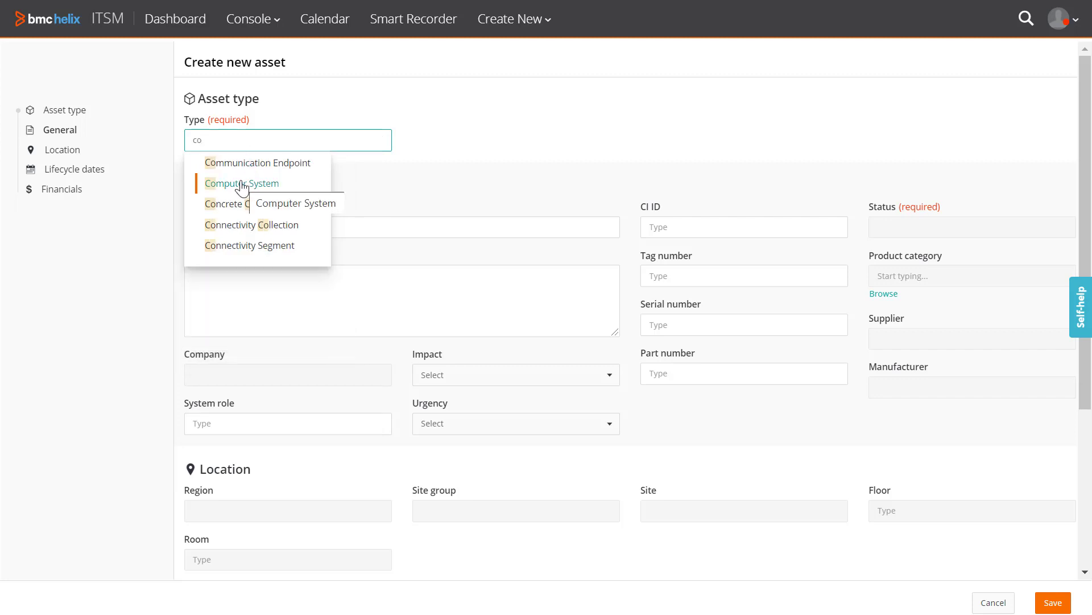
left_click(241, 183)
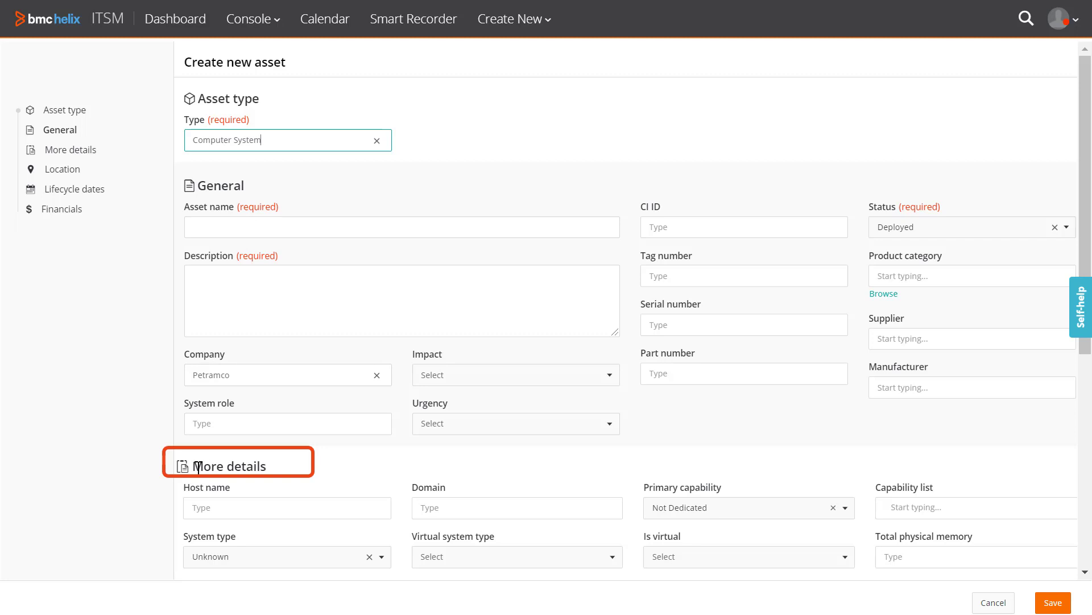
scroll("down", 3)
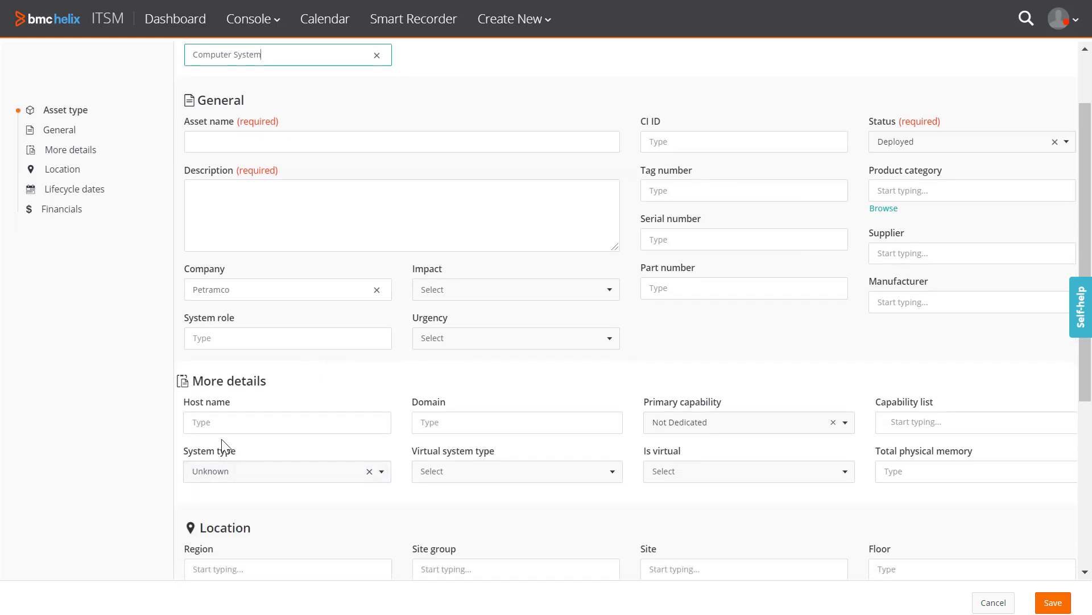
scroll("down", 3)
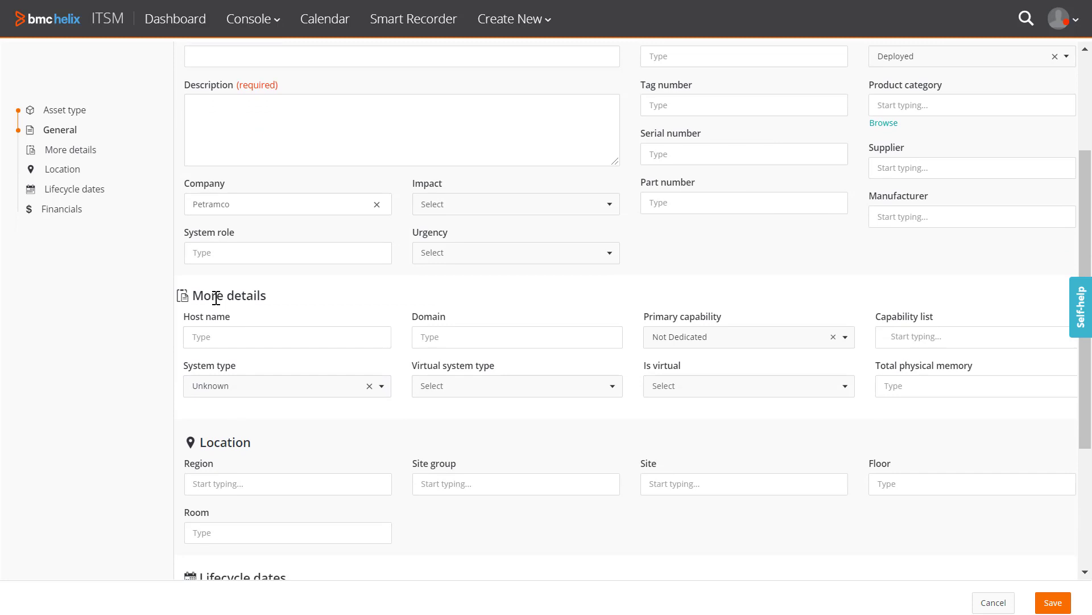
mouse_move(340, 356)
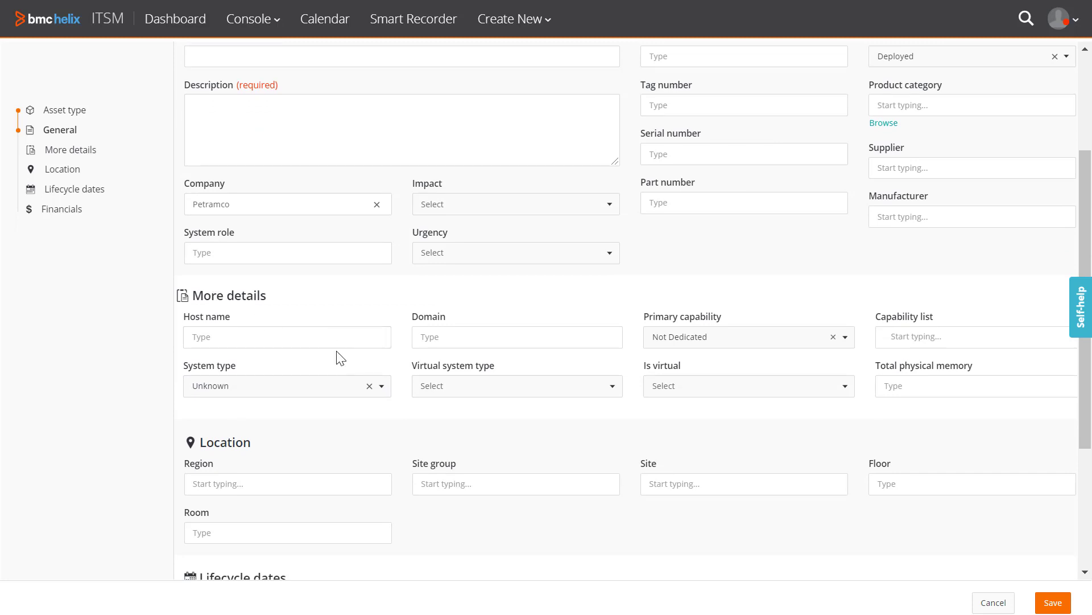
mouse_move(926, 473)
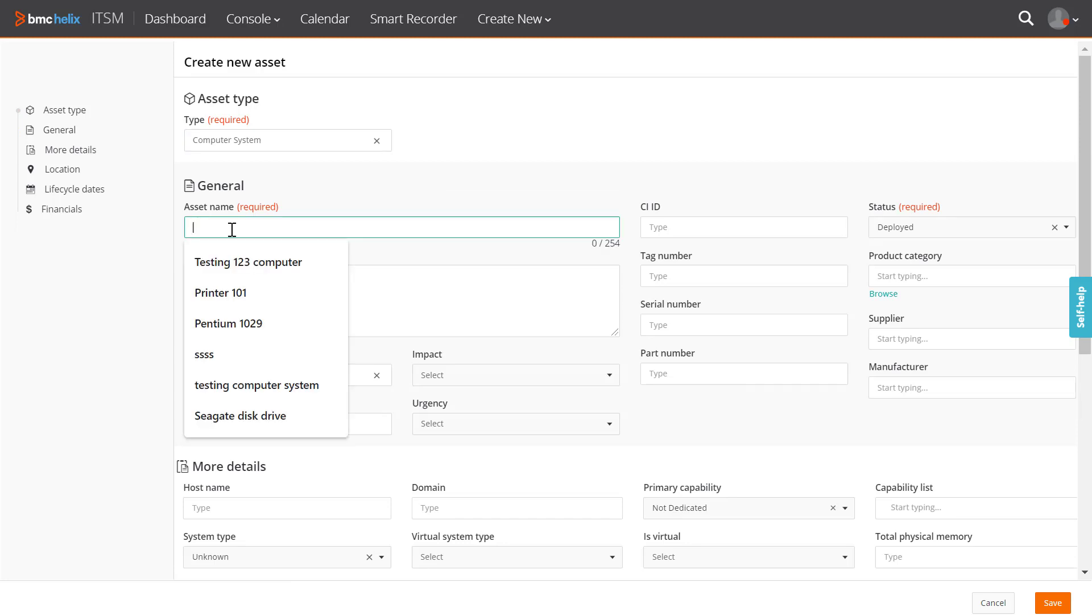
- Enter asset name 'Test computer' and begin the description 'test computer'
type("Test computer")
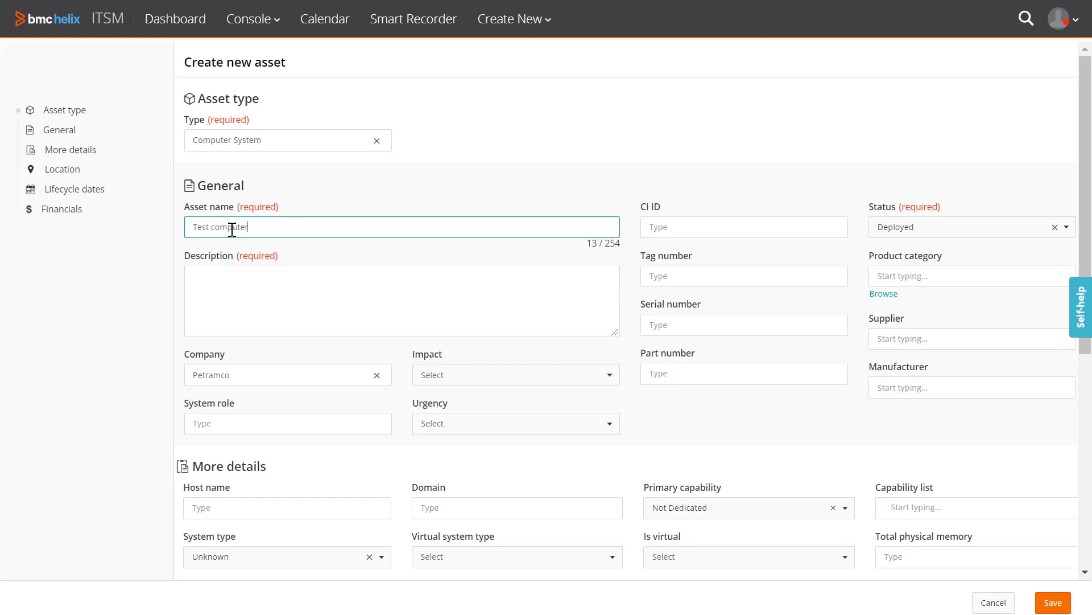
type("test com")
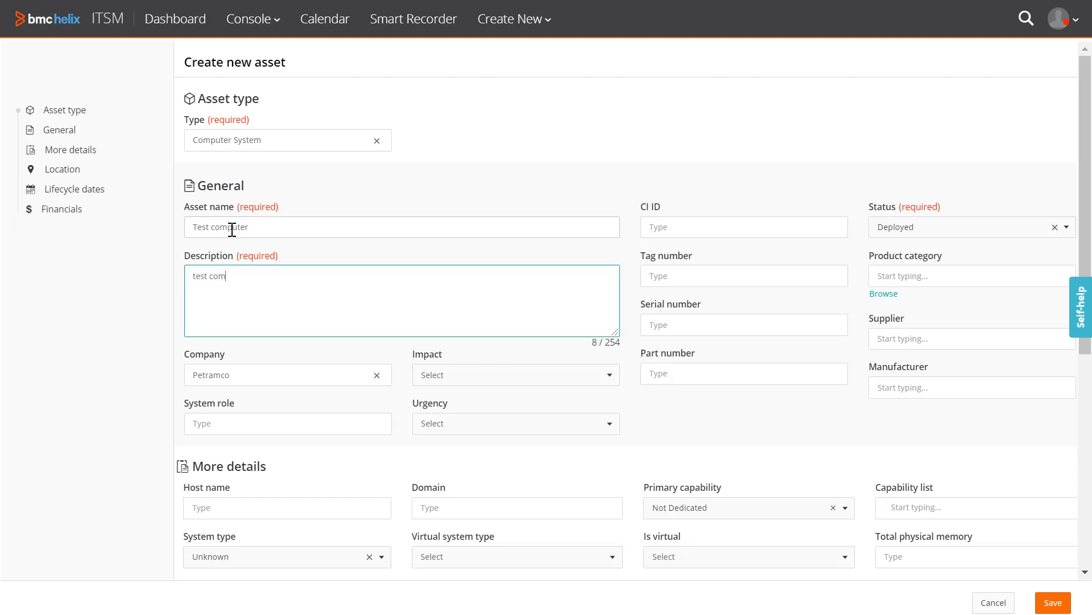
- Finish the description and save the Test computer asset record
type("puter")
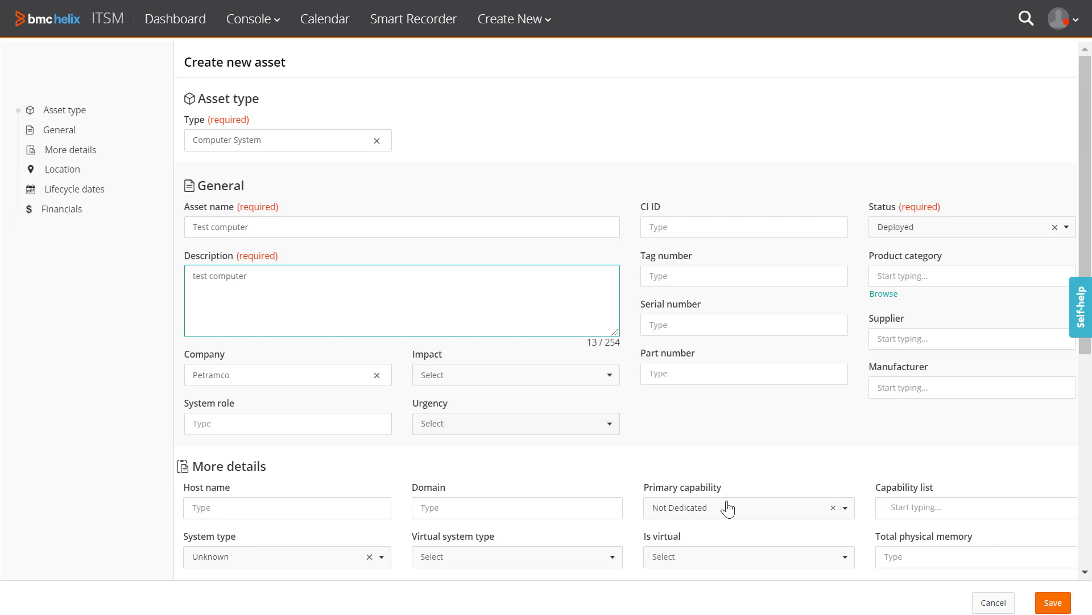
left_click(1056, 602)
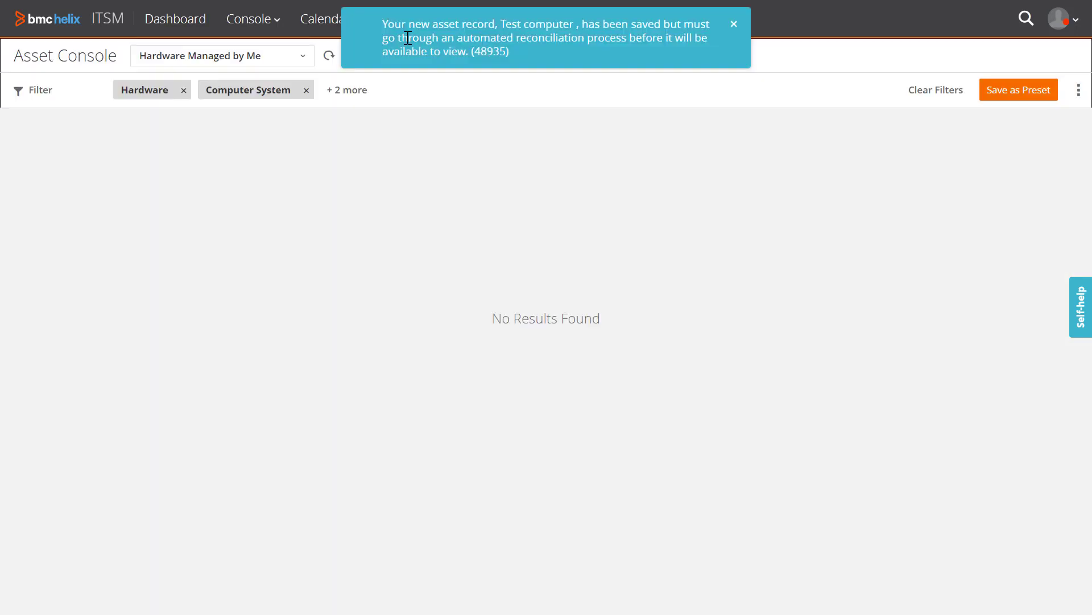
mouse_move(616, 32)
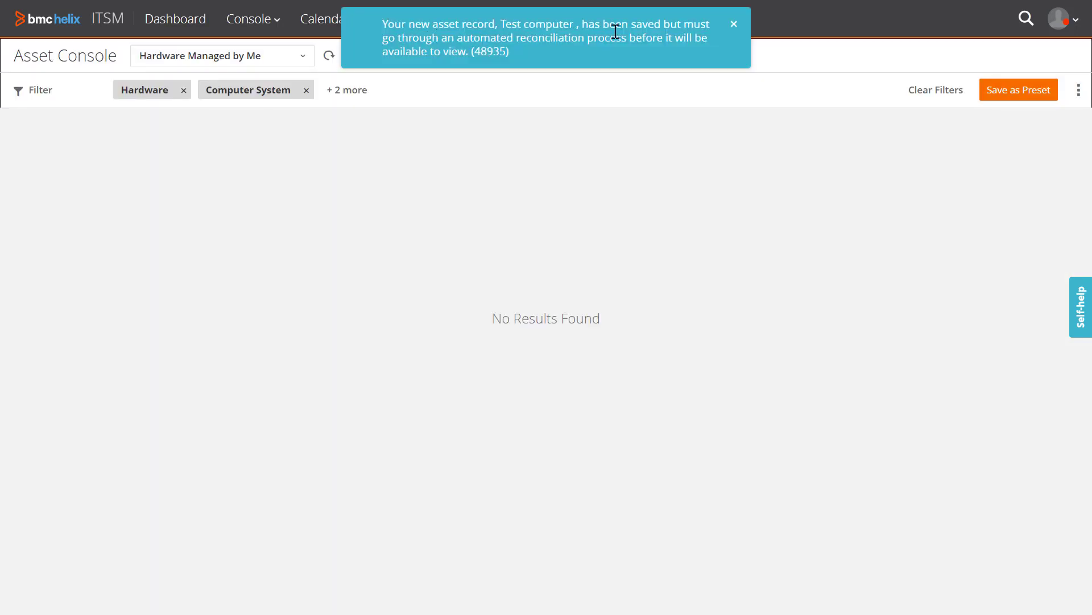
mouse_move(610, 147)
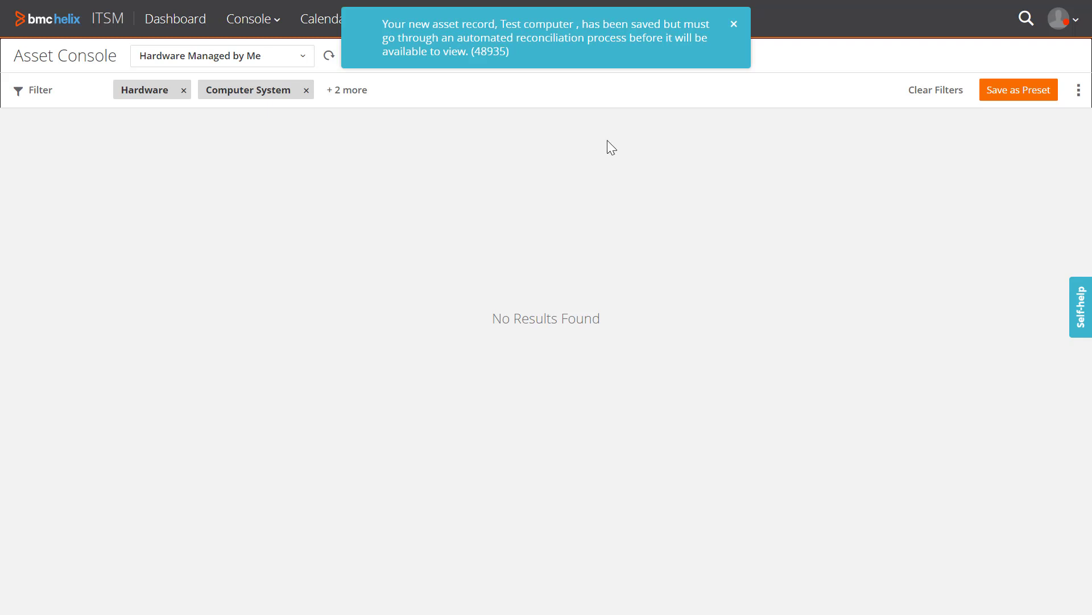